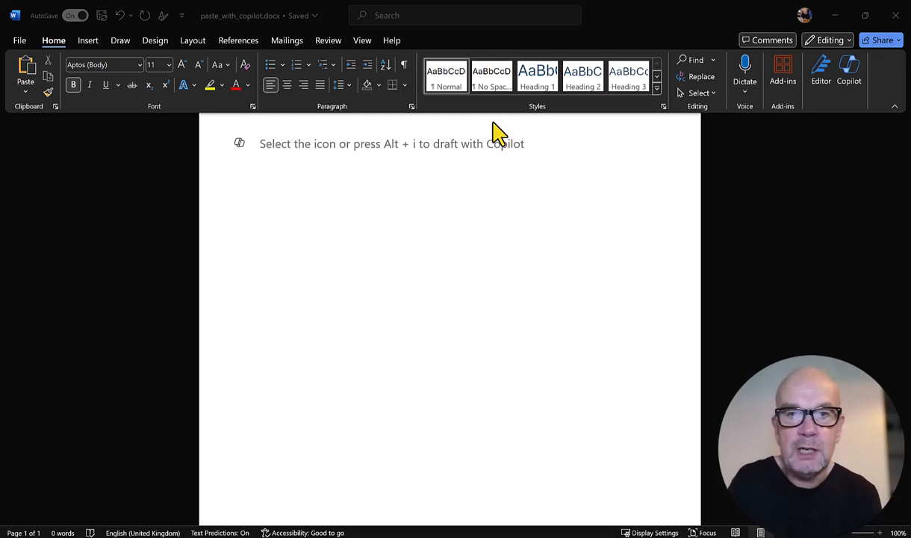
mouse_move(418, 142)
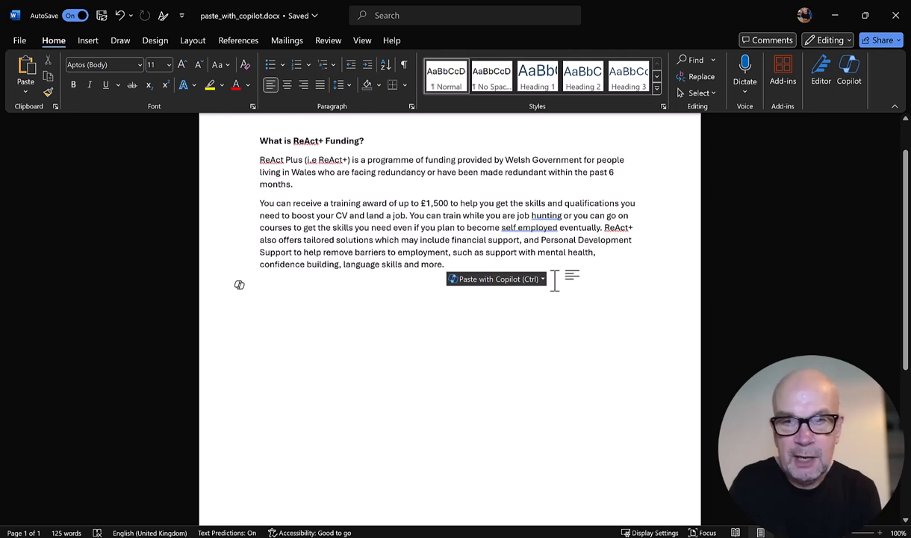
Open the Paste with Copilot menu for the pasted ReAct+ funding text.
click(260, 283)
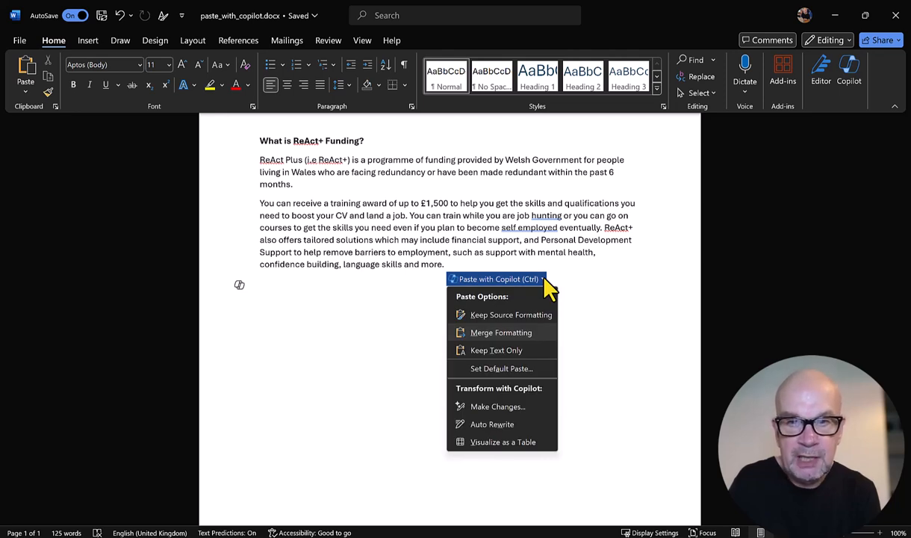
mouse_move(496, 351)
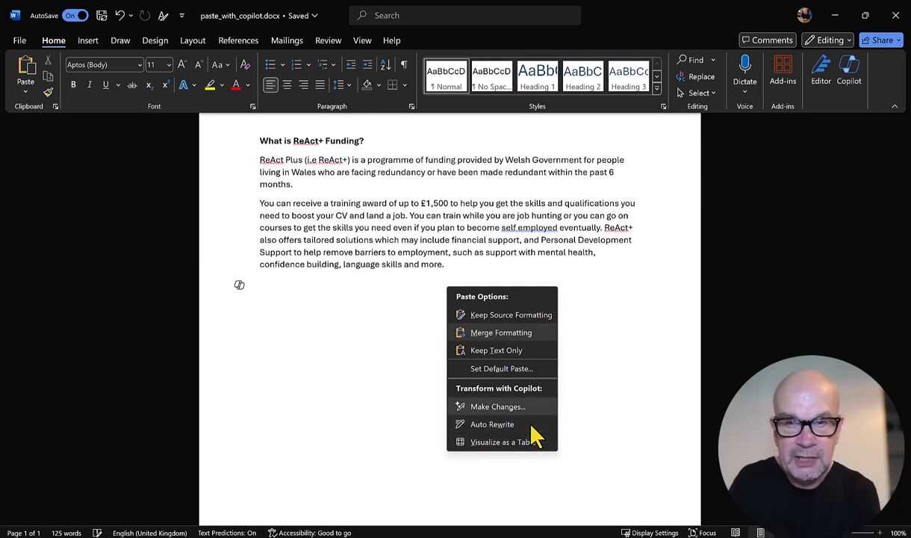
mouse_move(492, 423)
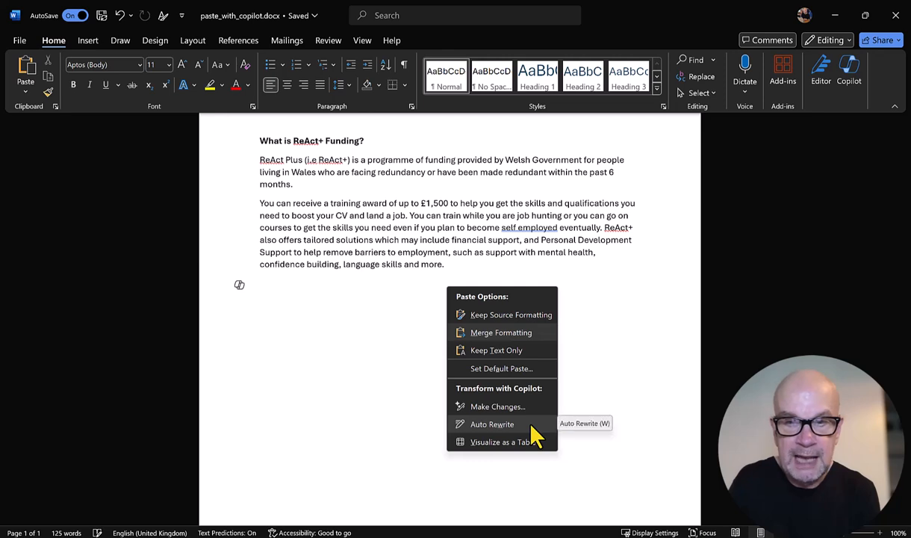
mouse_move(501, 442)
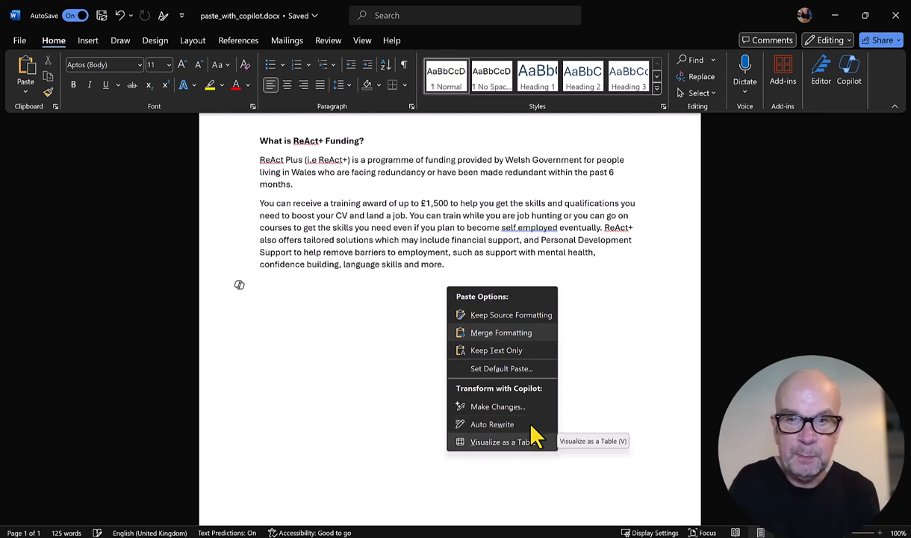
Choose Make Changes and begin typing 'Expand to 600' in the Copilot prompt.
click(497, 407)
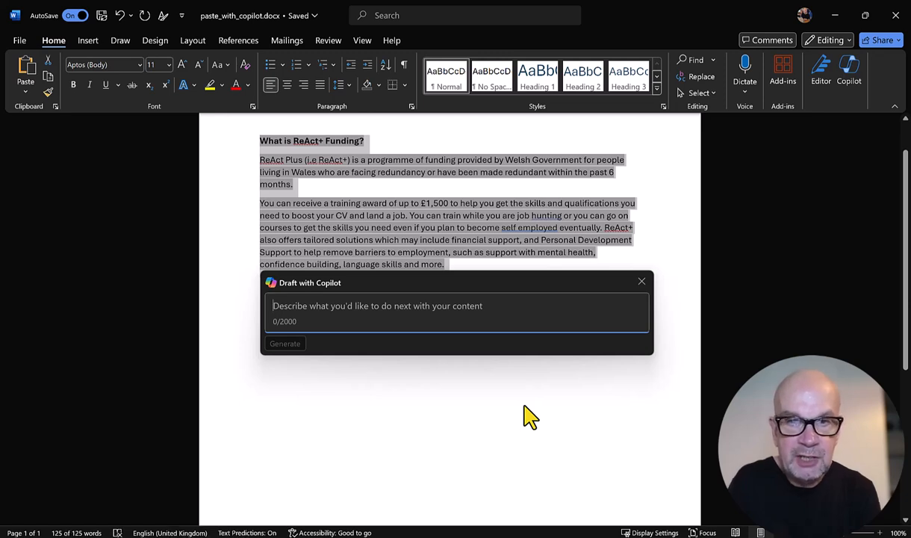
mouse_move(529, 408)
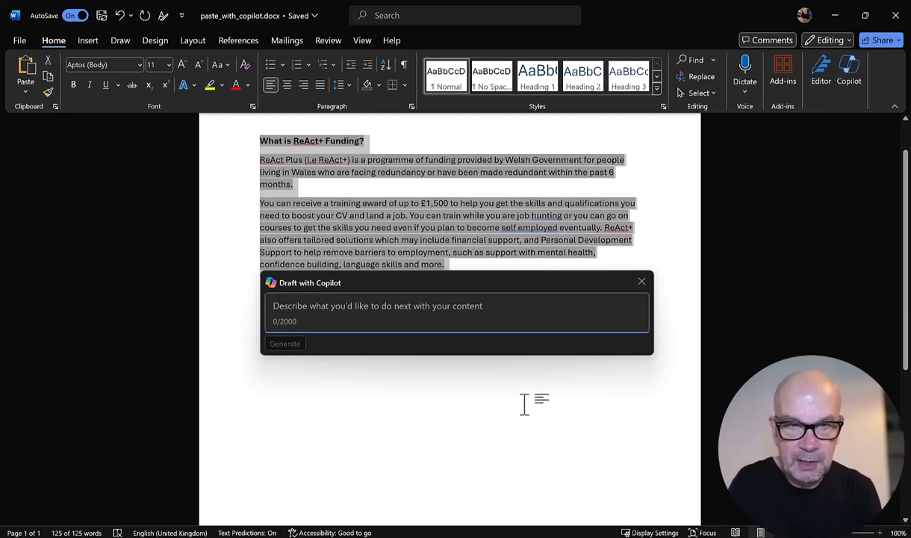
text(Expand to)
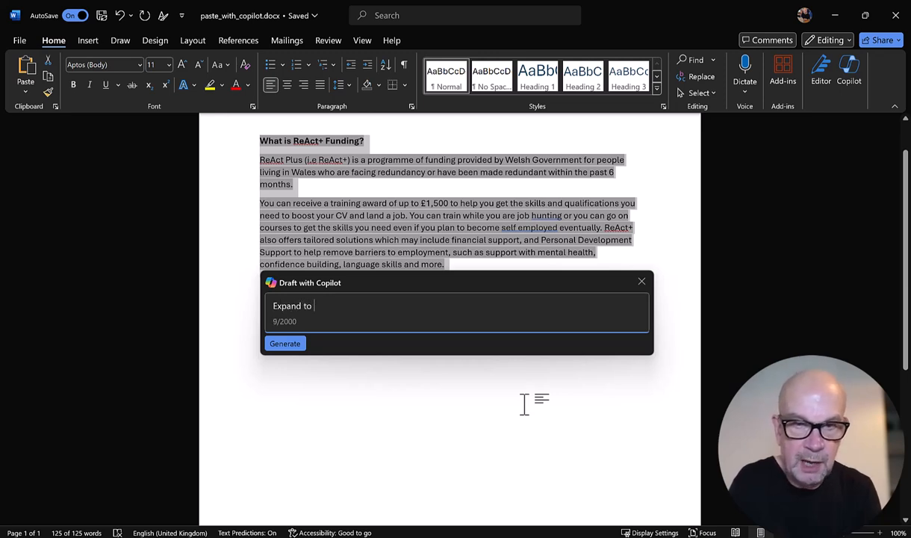
text(600)
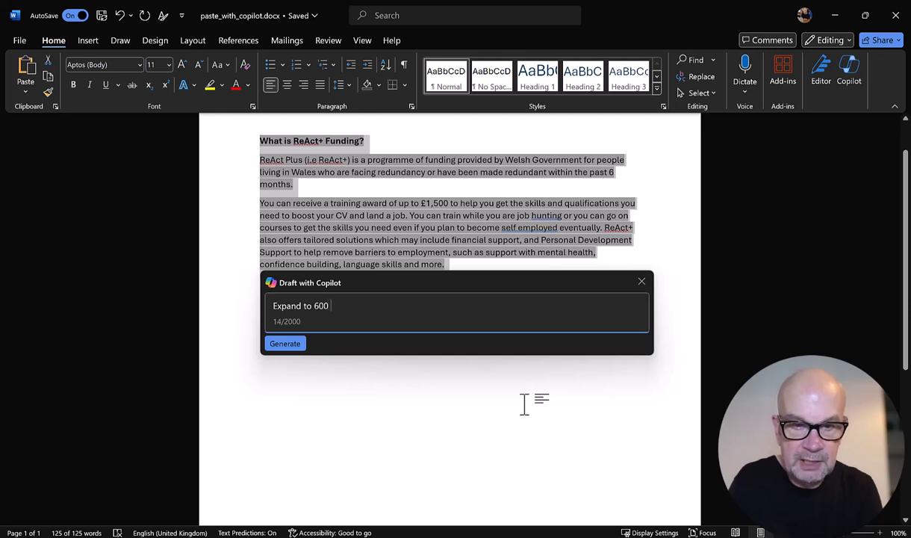
Finish the 'Expand to 600 words' prompt, generate the article, and scroll through it.
text(words)
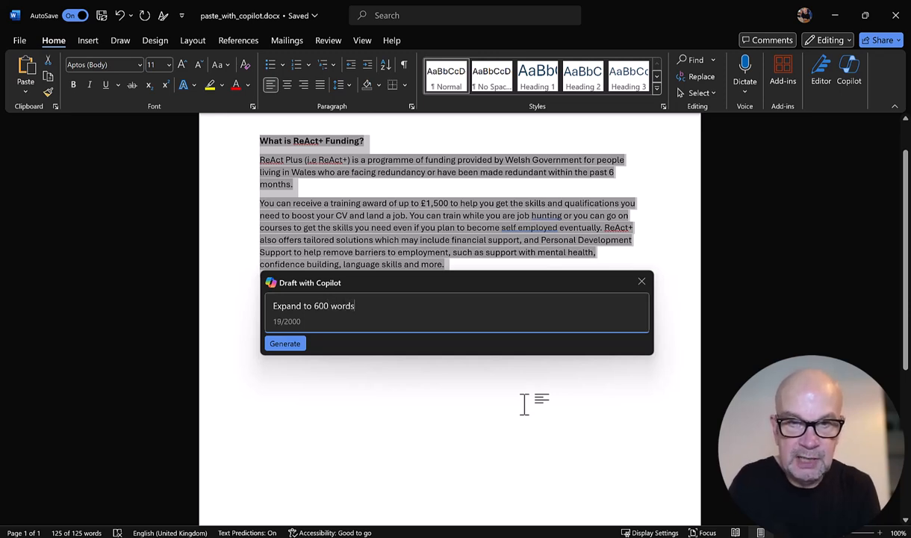
click(285, 343)
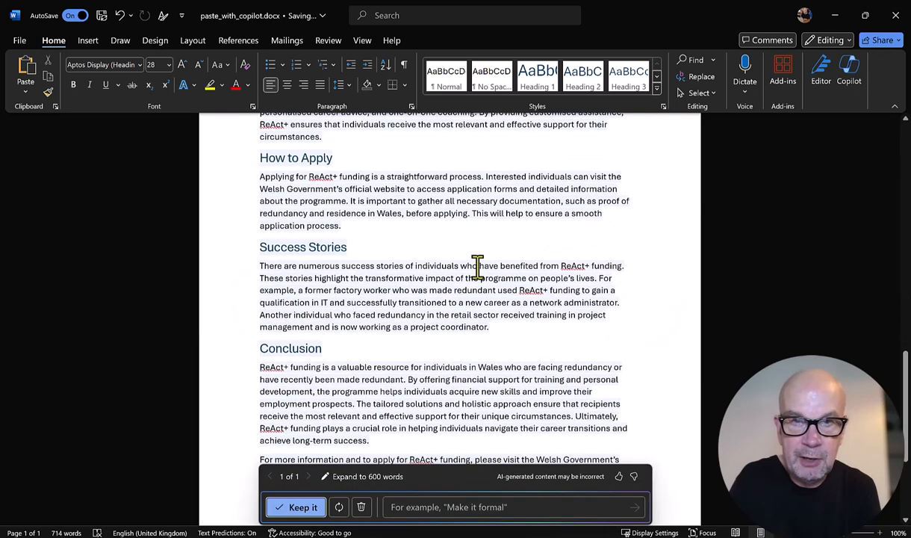
scroll(down, 3)
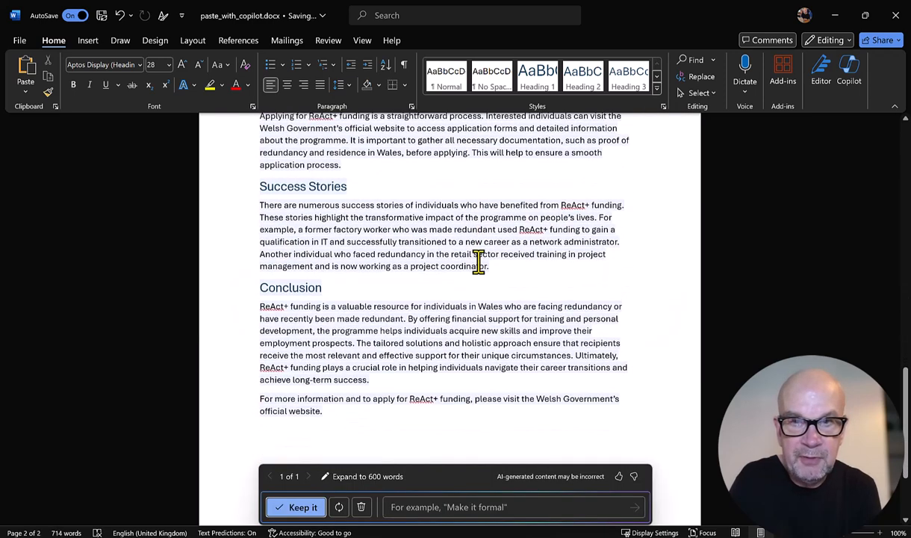
scroll(down, 3)
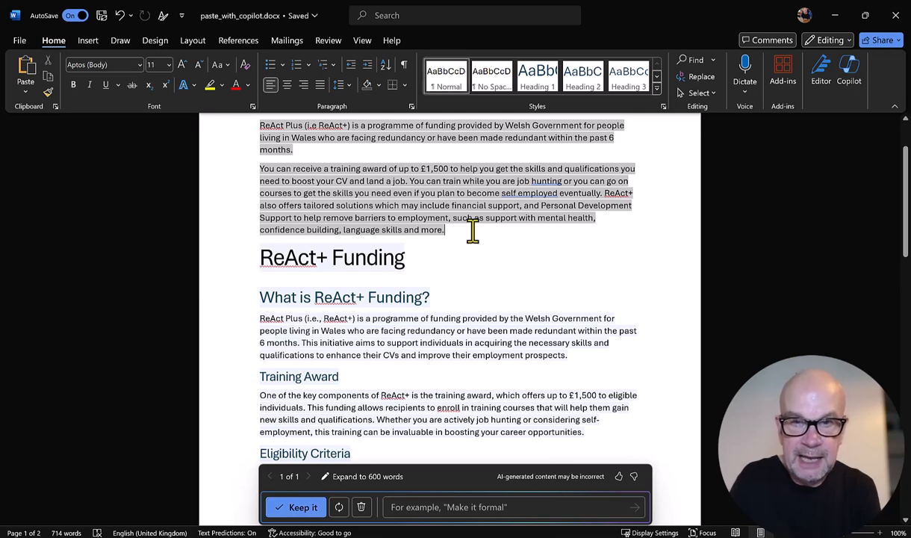
Keep the expanded article and request Auto Rewrite on a freshly pasted ReAct+ copy.
click(296, 507)
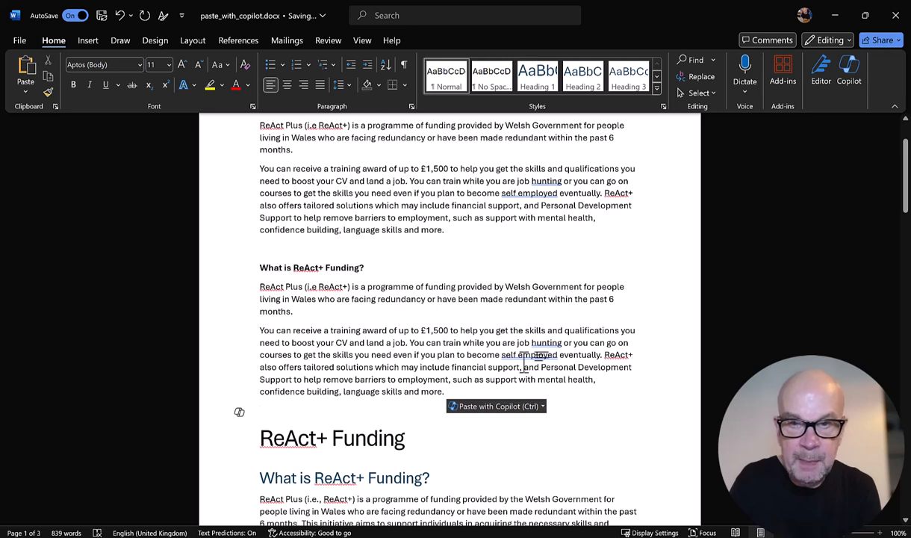
click(496, 405)
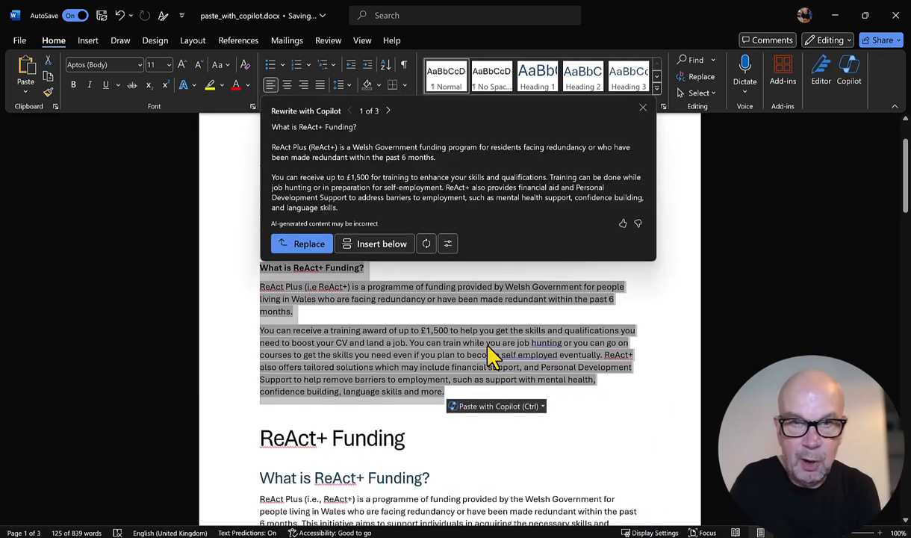
mouse_move(472, 315)
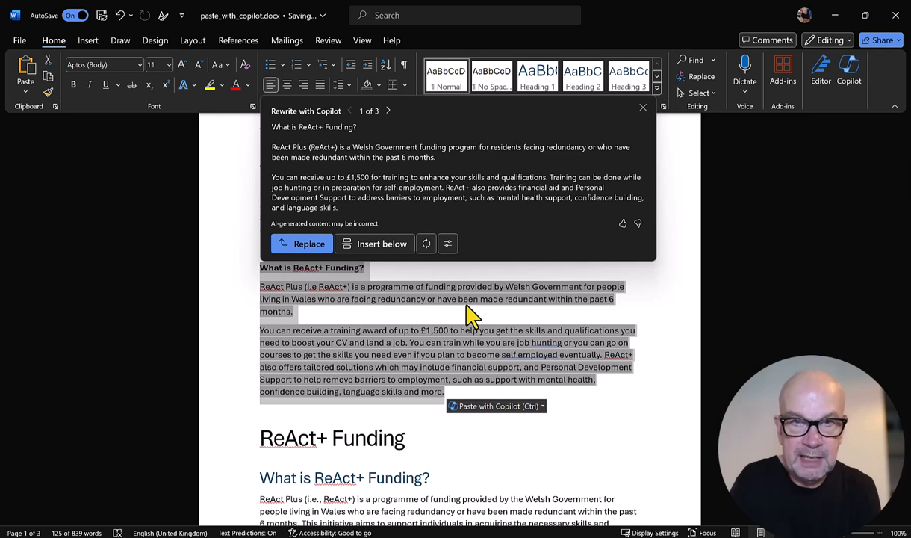
mouse_move(467, 312)
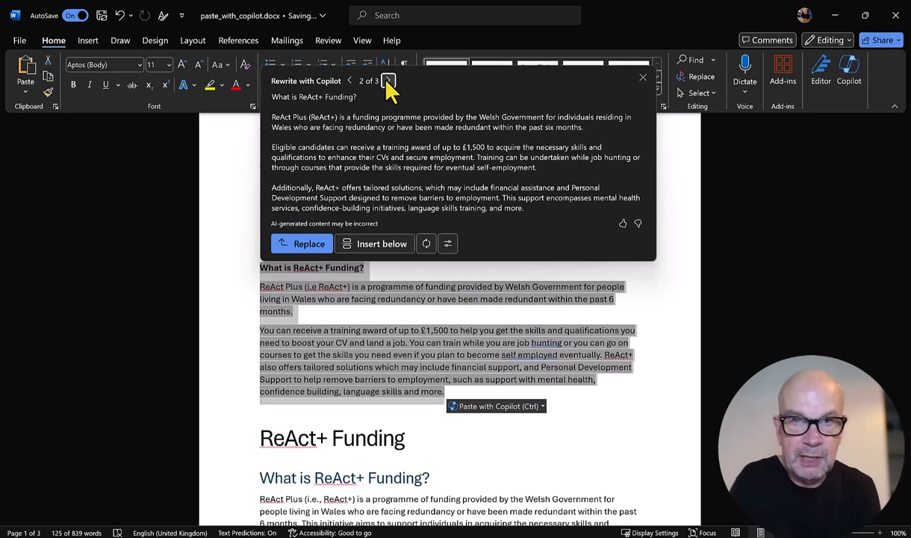
Step to the next rewrite, then regenerate it with a Concise tone.
click(388, 81)
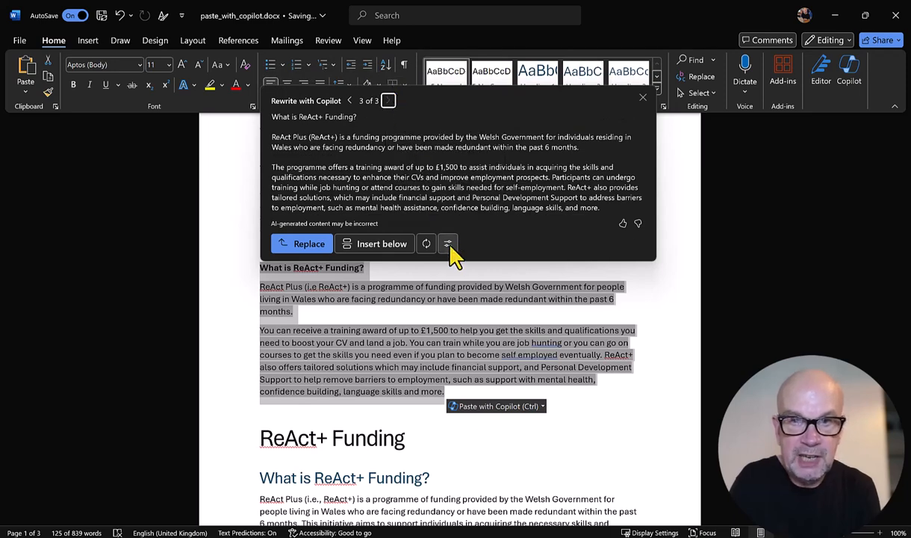
click(447, 244)
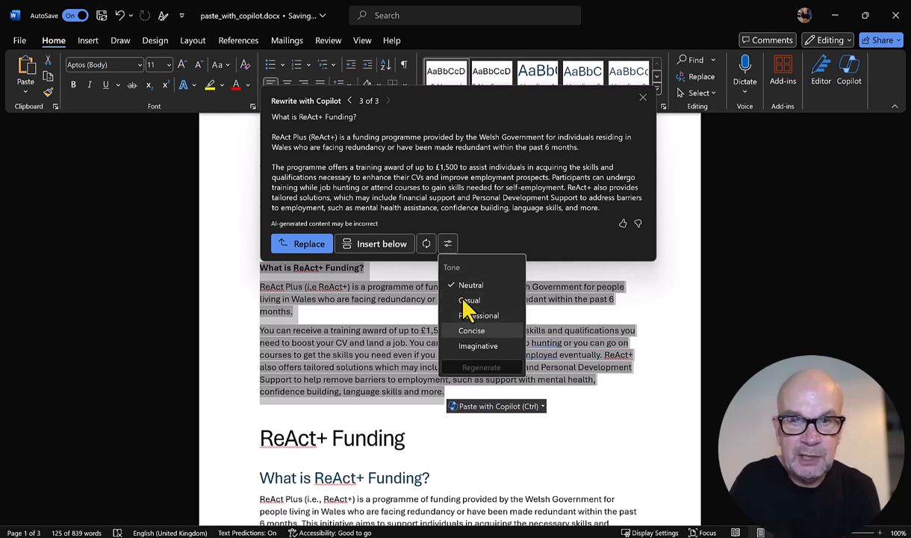
mouse_move(467, 318)
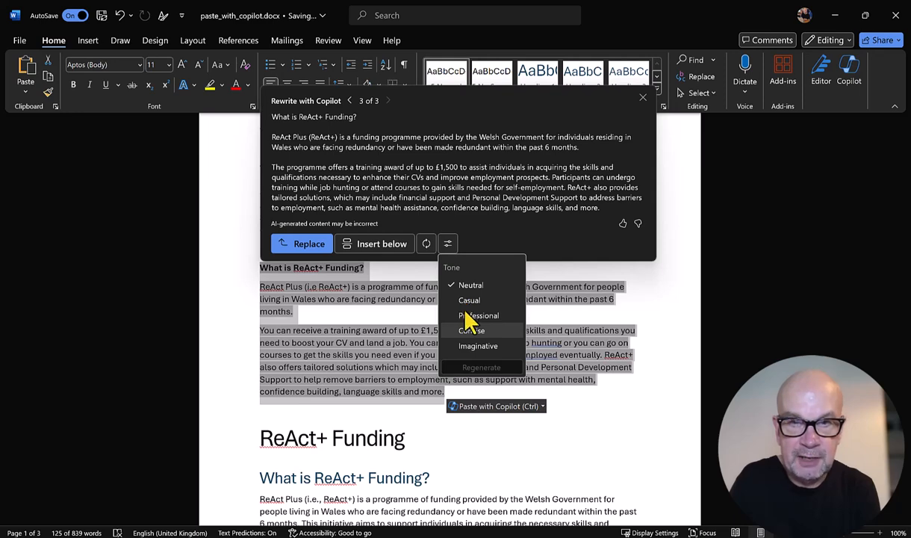
click(471, 331)
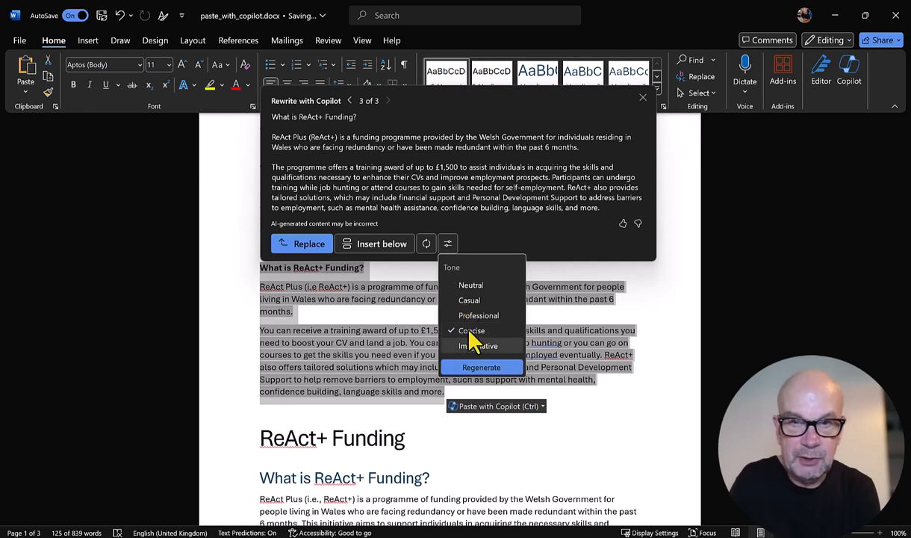
click(481, 367)
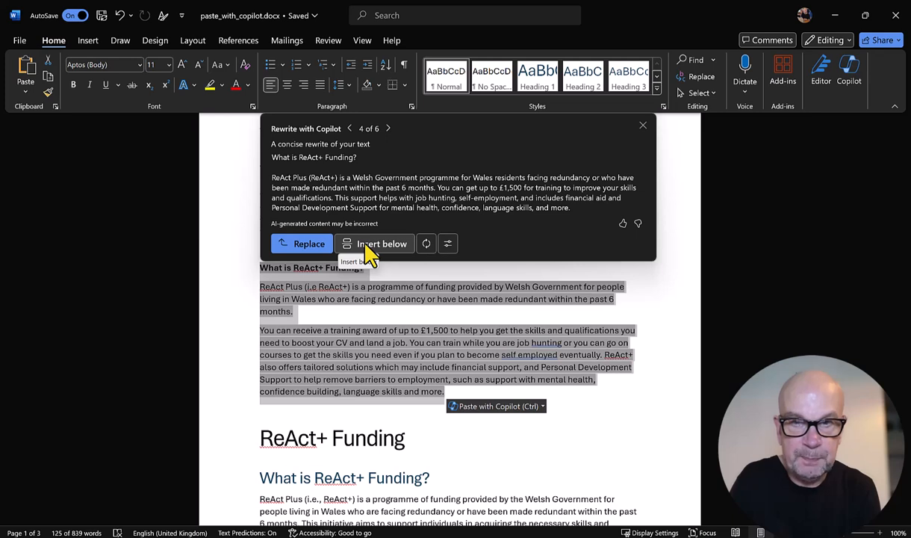
mouse_move(627, 314)
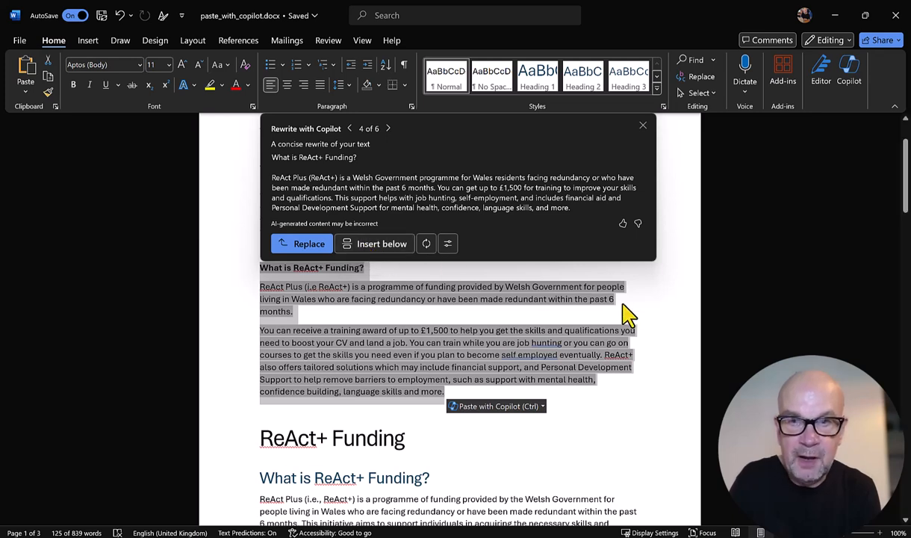
mouse_move(497, 406)
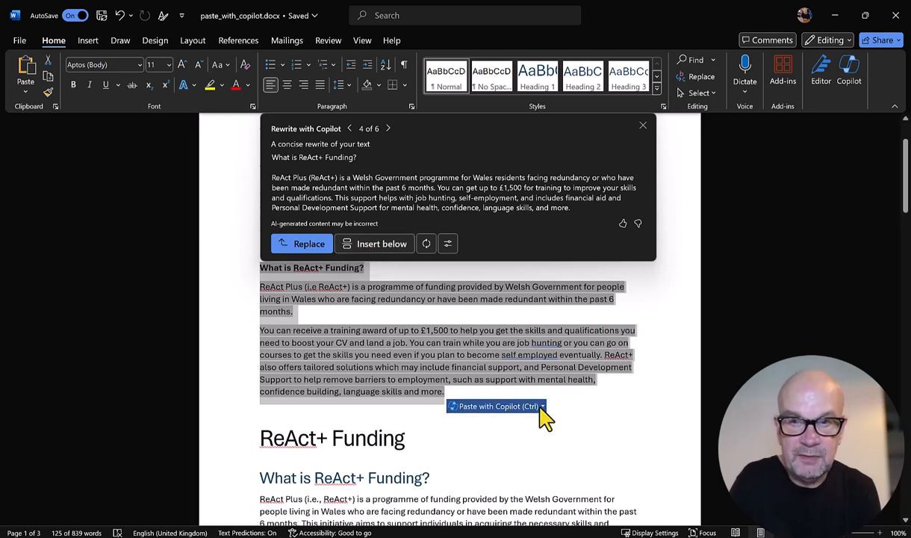
Use Visualize as a Table on the pasted ReAct+ text from the paste menu.
click(543, 406)
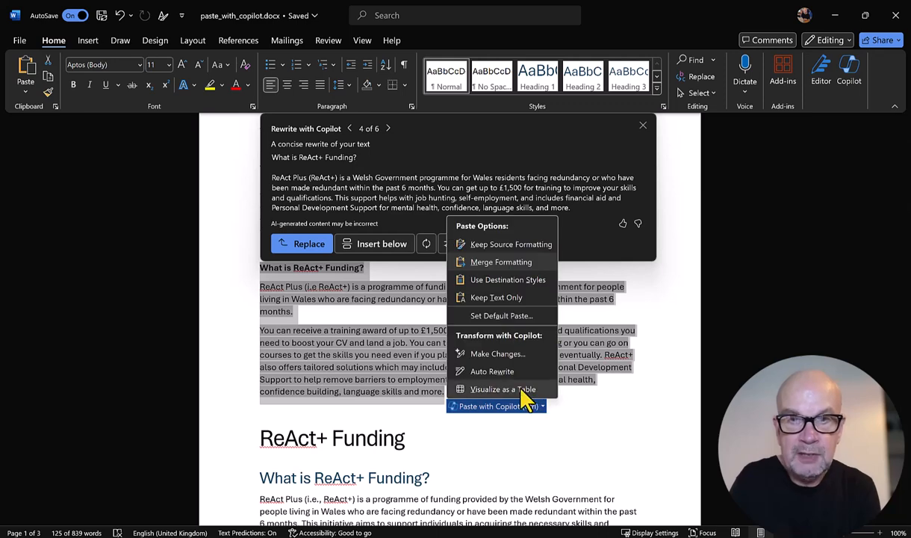
click(502, 388)
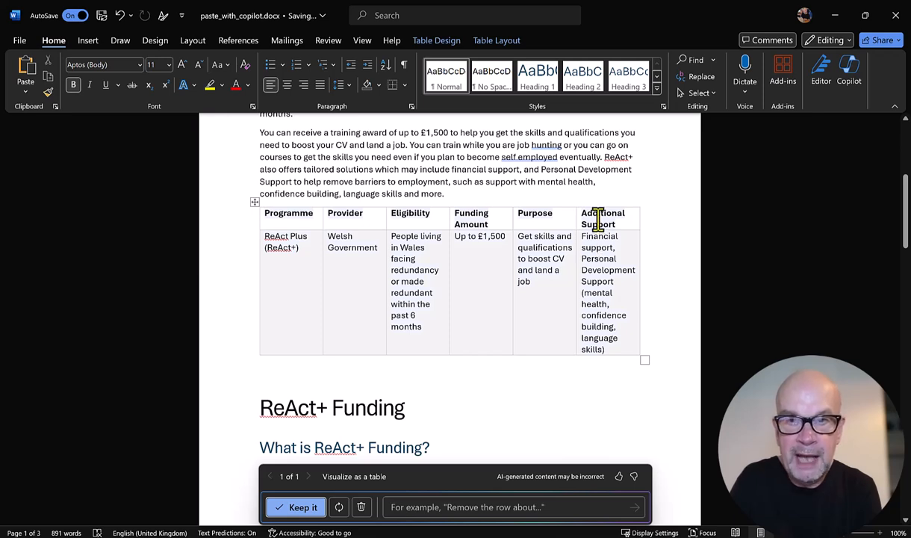
mouse_move(596, 276)
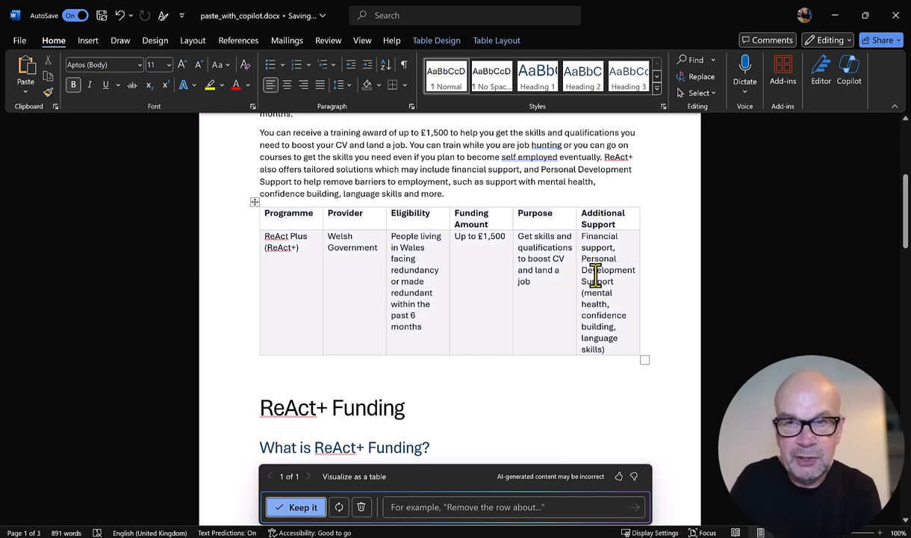